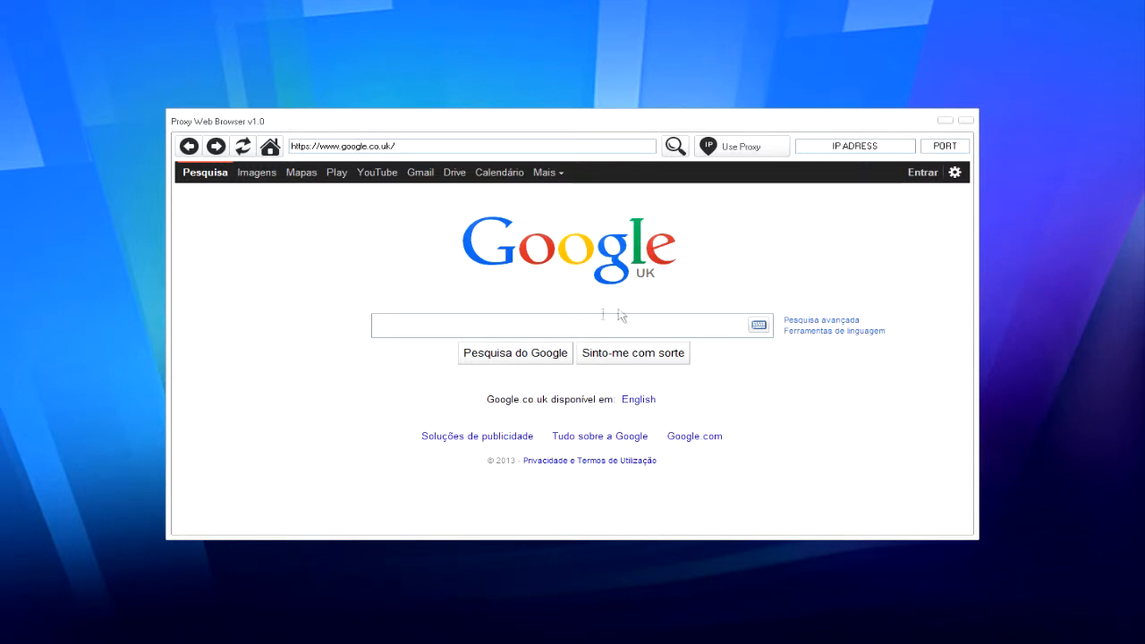
{"action": "mouse_move", "coordinate": [370, 272]}
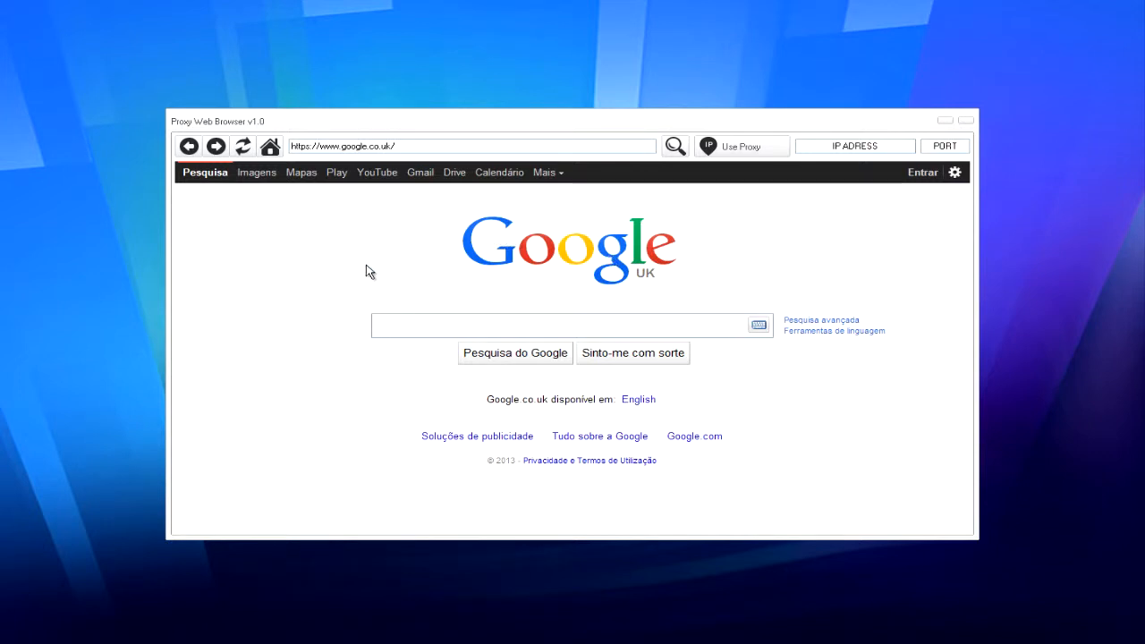
- Search Google for 'hidemyass'
{"action": "type", "text": "hidemyass"}
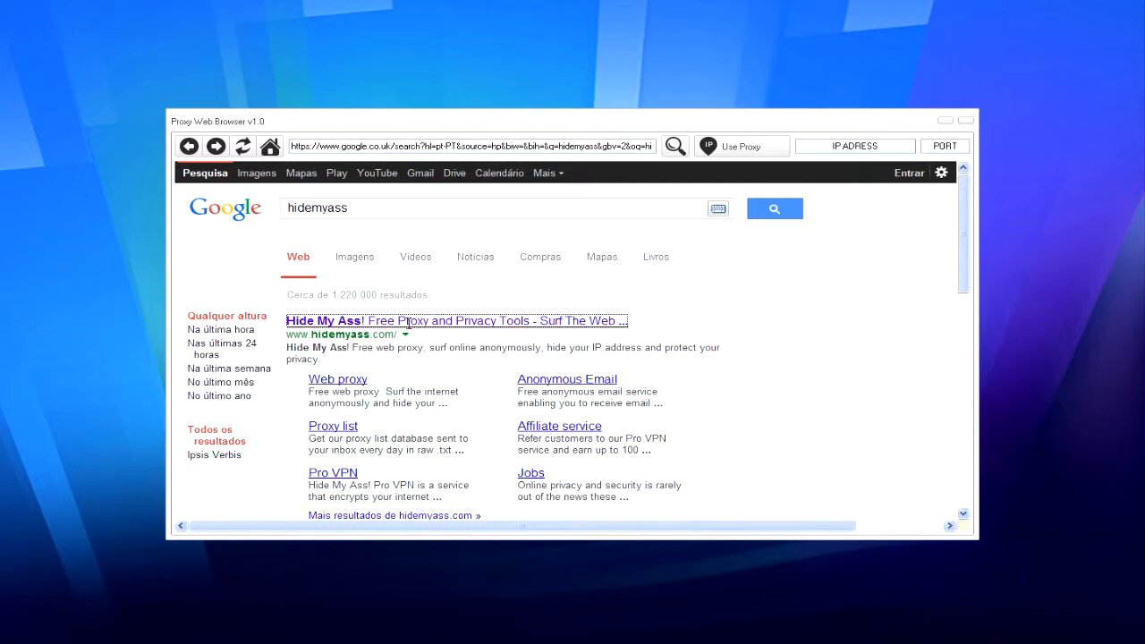
- Open the Hide My Ass IP:Port free proxy list and scroll to the proxy table
{"action": "left_click", "coordinate": [323, 321]}
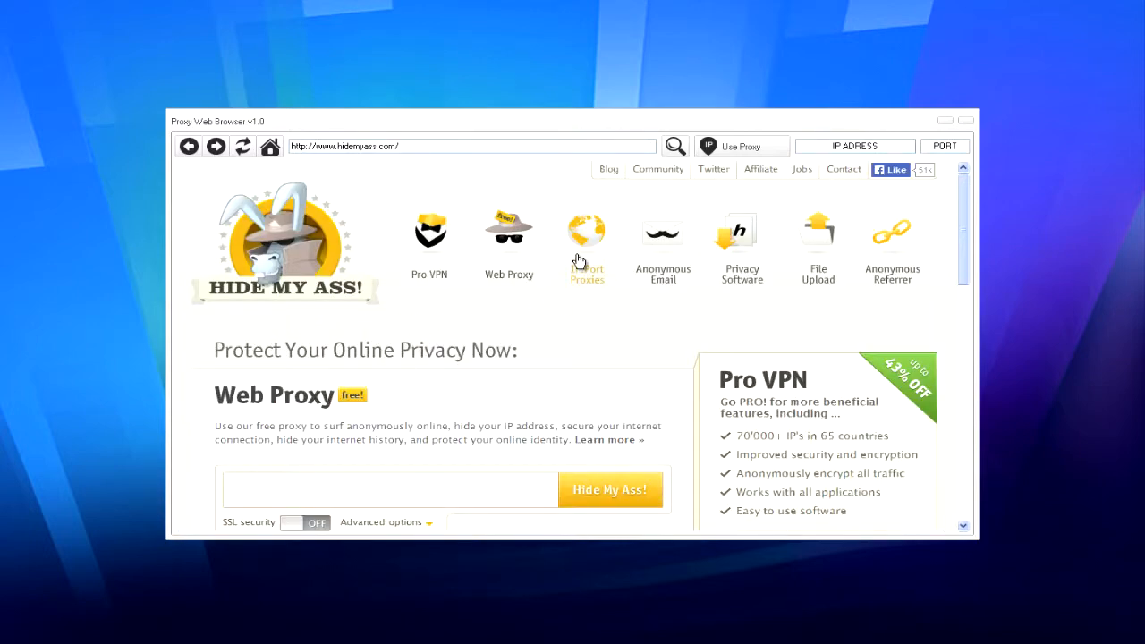
{"action": "left_click", "coordinate": [587, 231]}
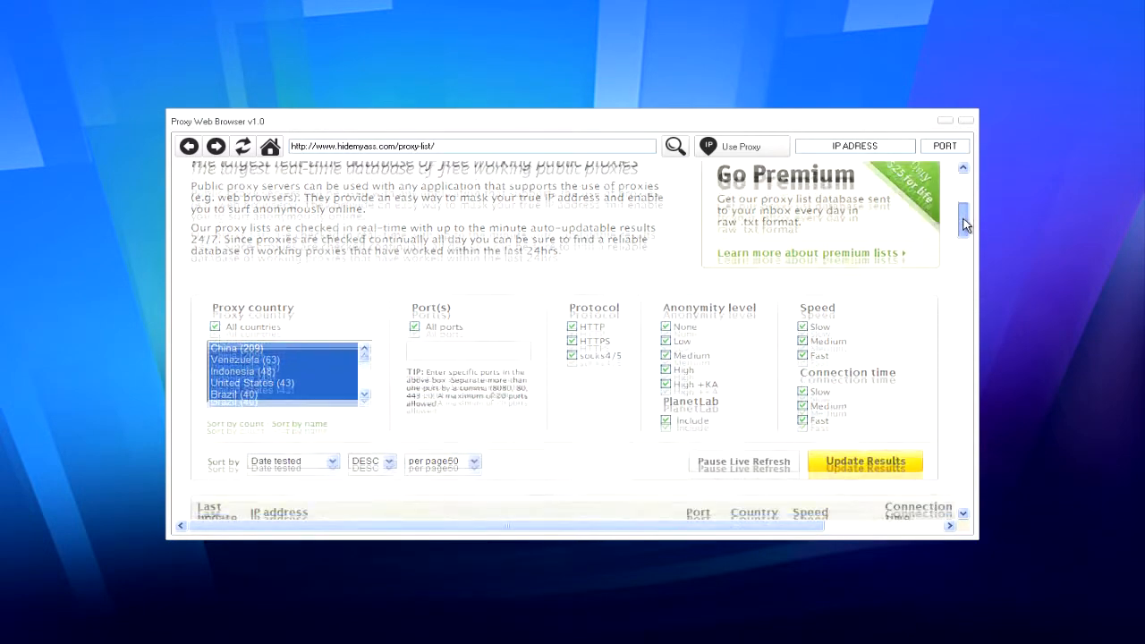
{"action": "scroll", "scroll_direction": "down", "scroll_amount": 3}
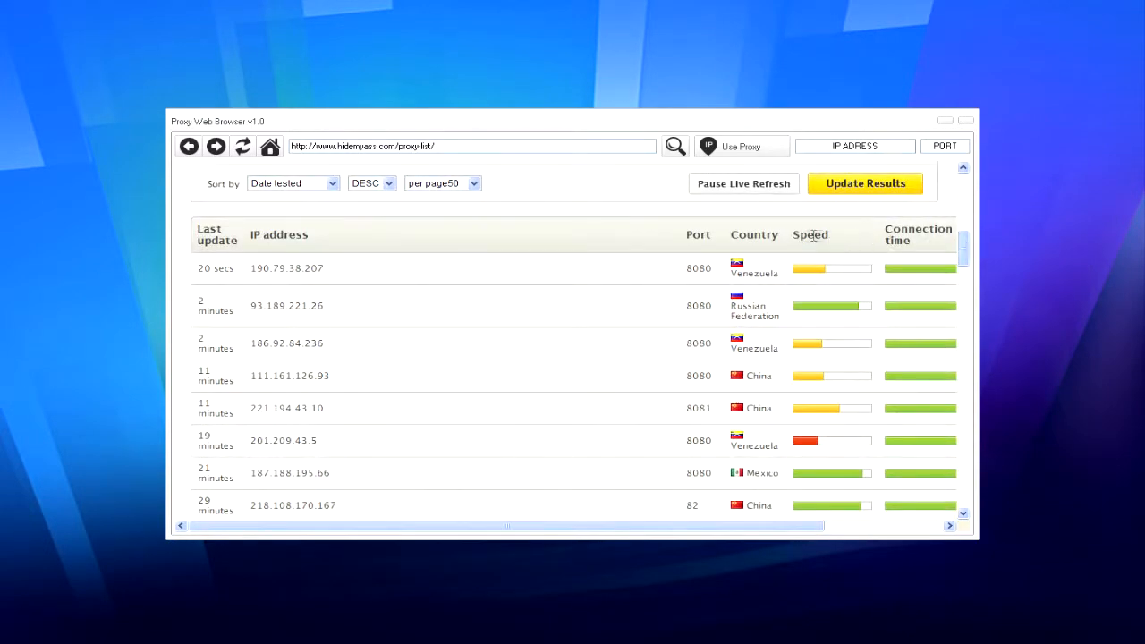
{"action": "mouse_move", "coordinate": [498, 233]}
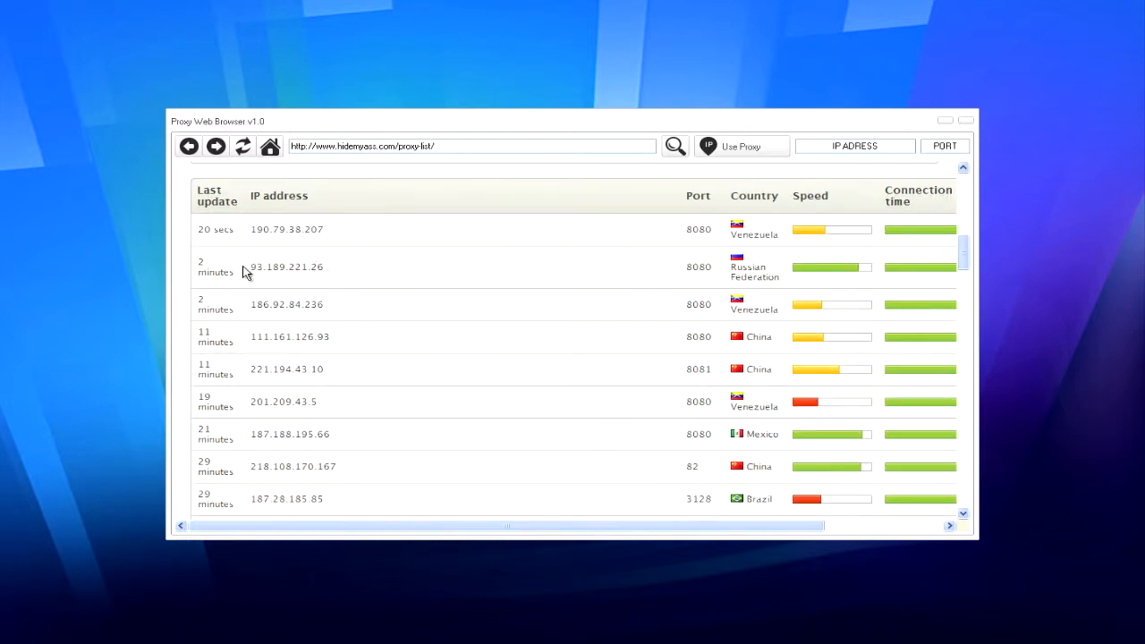
{"action": "mouse_move", "coordinate": [836, 195]}
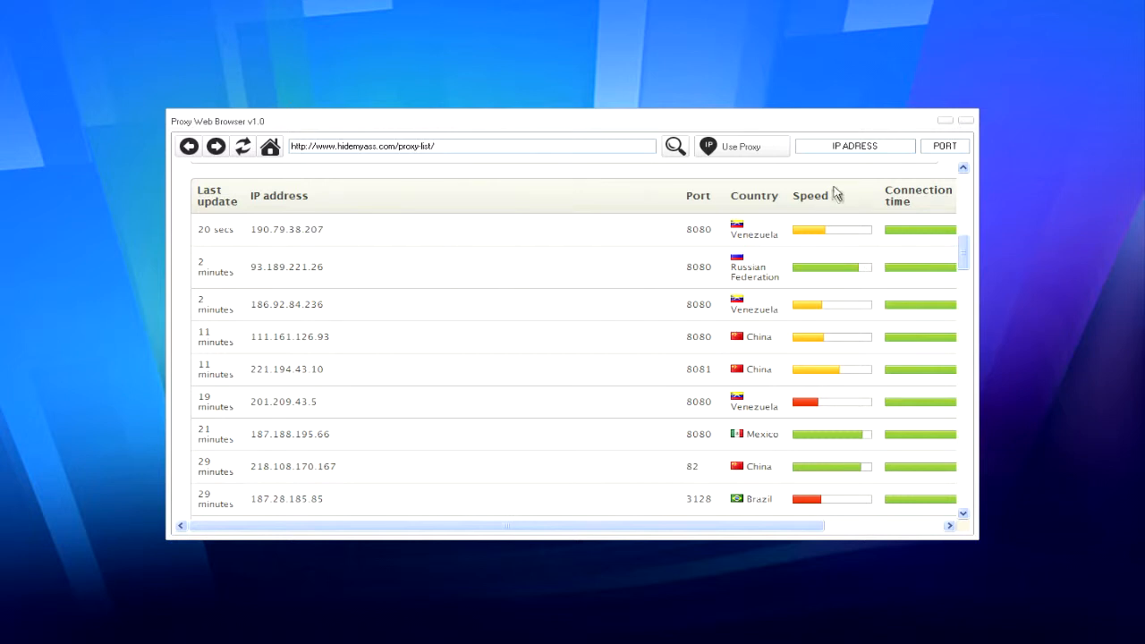
{"action": "mouse_move", "coordinate": [293, 262]}
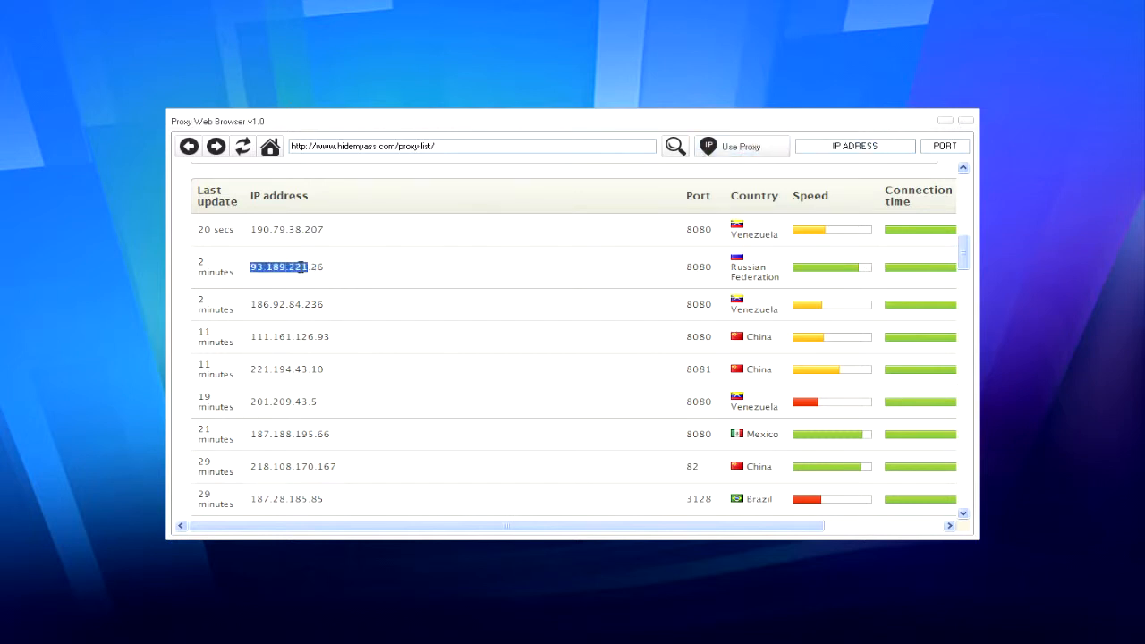
- Enter the proxy IP 93.189.221.26 in the IP address field
{"action": "left_click", "coordinate": [856, 146]}
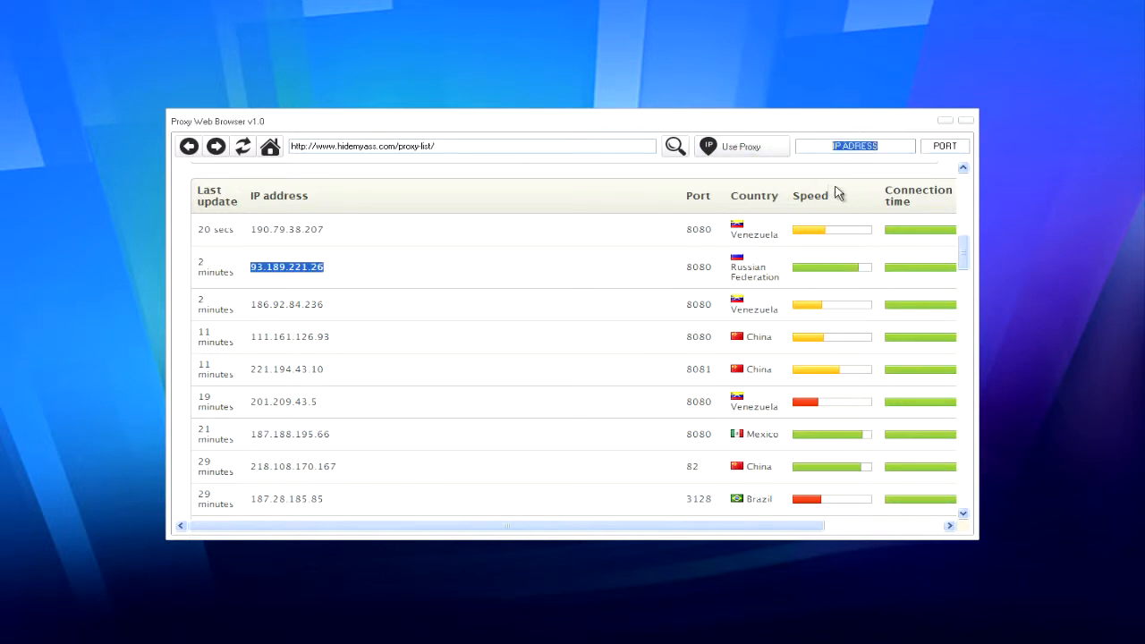
{"action": "type", "text": "83."}
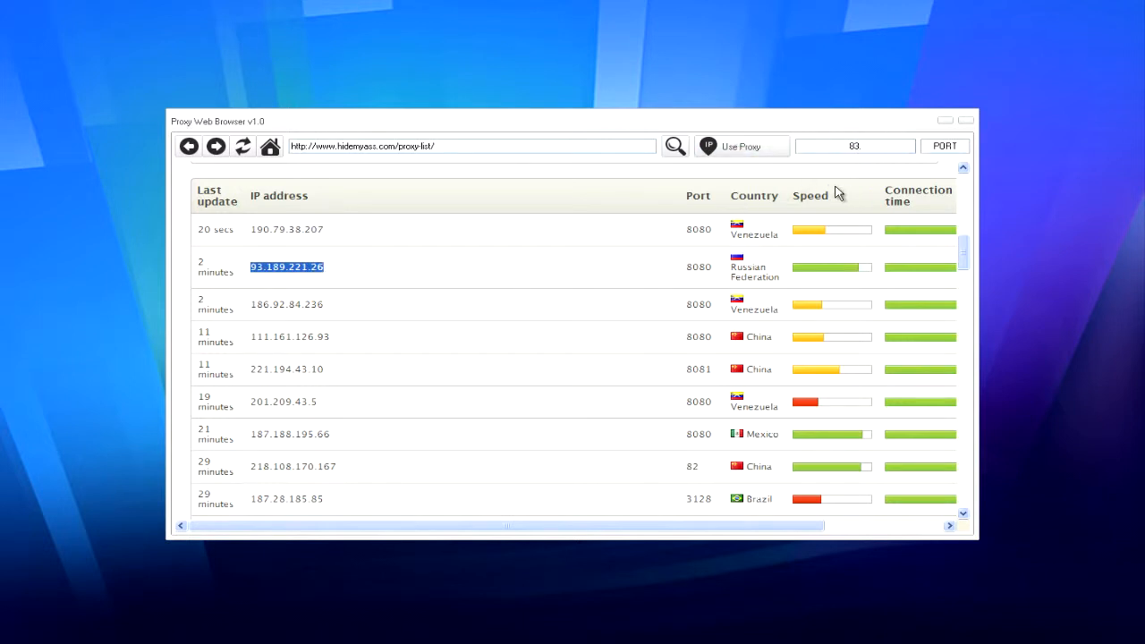
{"action": "type", "text": "93"}
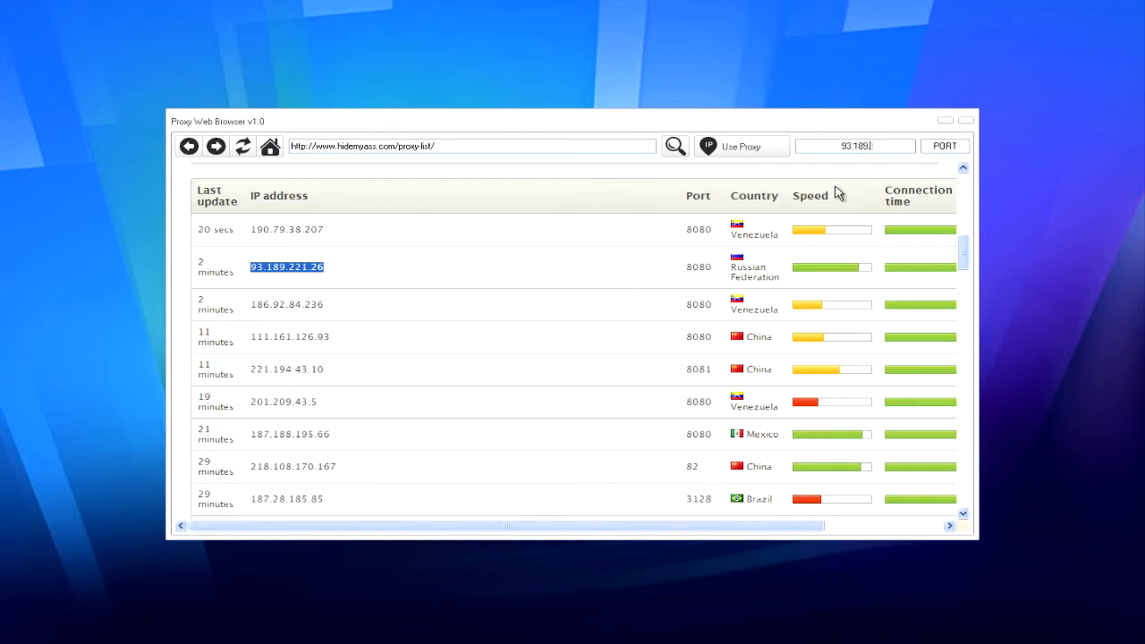
{"action": "type", "text": "93.189.221.26"}
{"action": "left_click", "coordinate": [945, 146]}
{"action": "type", "text": "8080"}
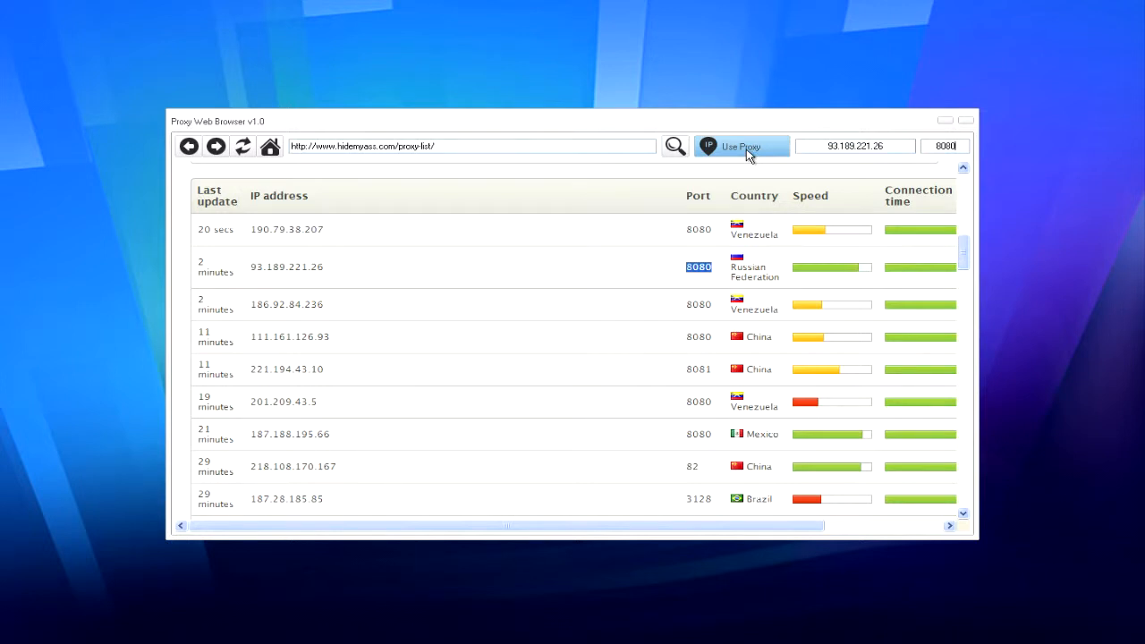
{"action": "mouse_move", "coordinate": [738, 162]}
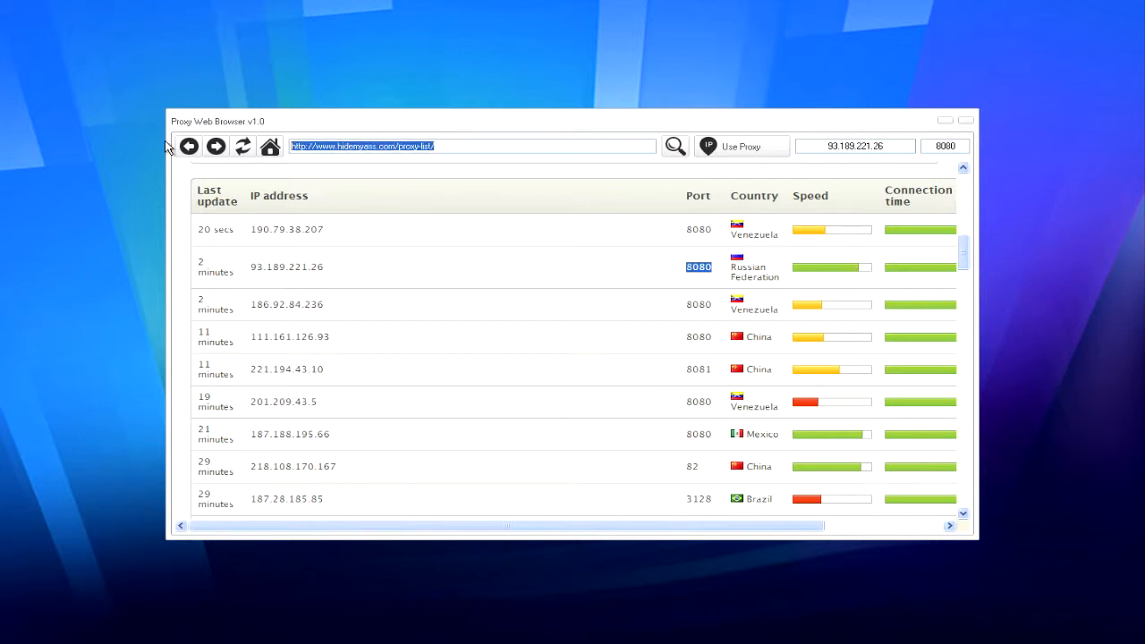
- Enter whatismyipaddress.com in the address bar
{"action": "type", "text": "whatismyipaddress.com"}
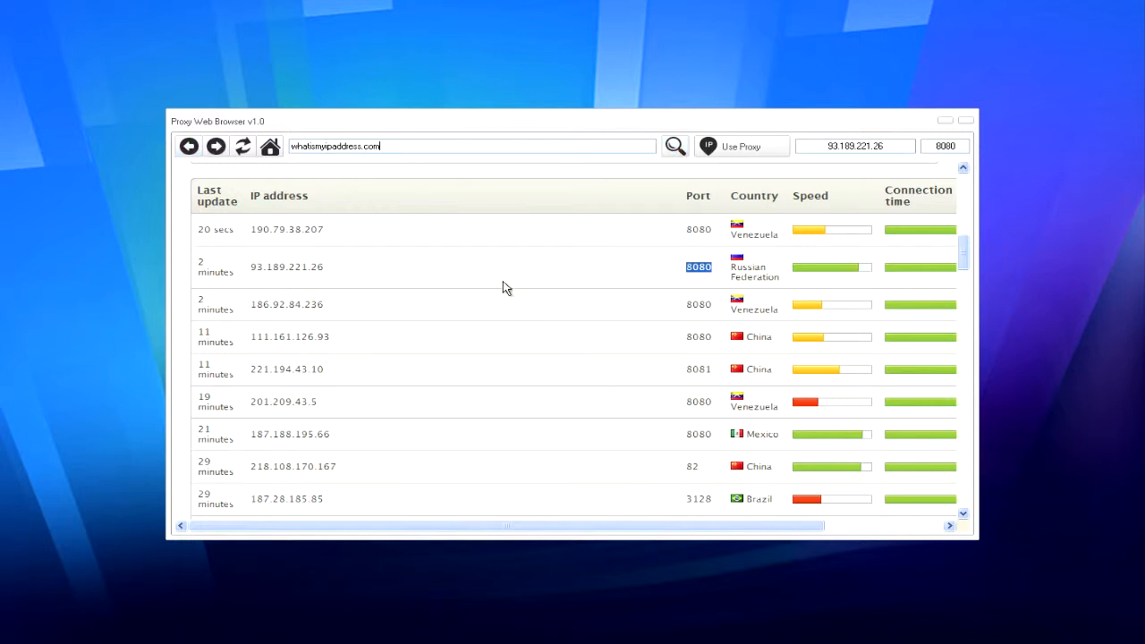
{"action": "mouse_move", "coordinate": [507, 284]}
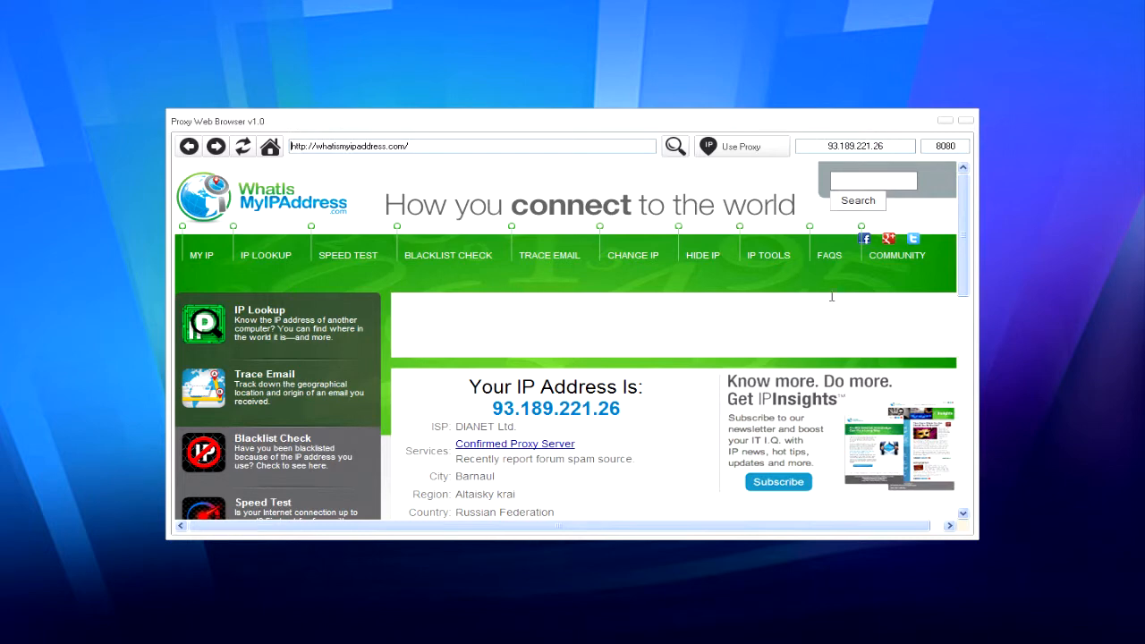
- Scroll to the location details and highlight Russian Federation as the country
{"action": "scroll", "scroll_direction": "down", "scroll_amount": 3}
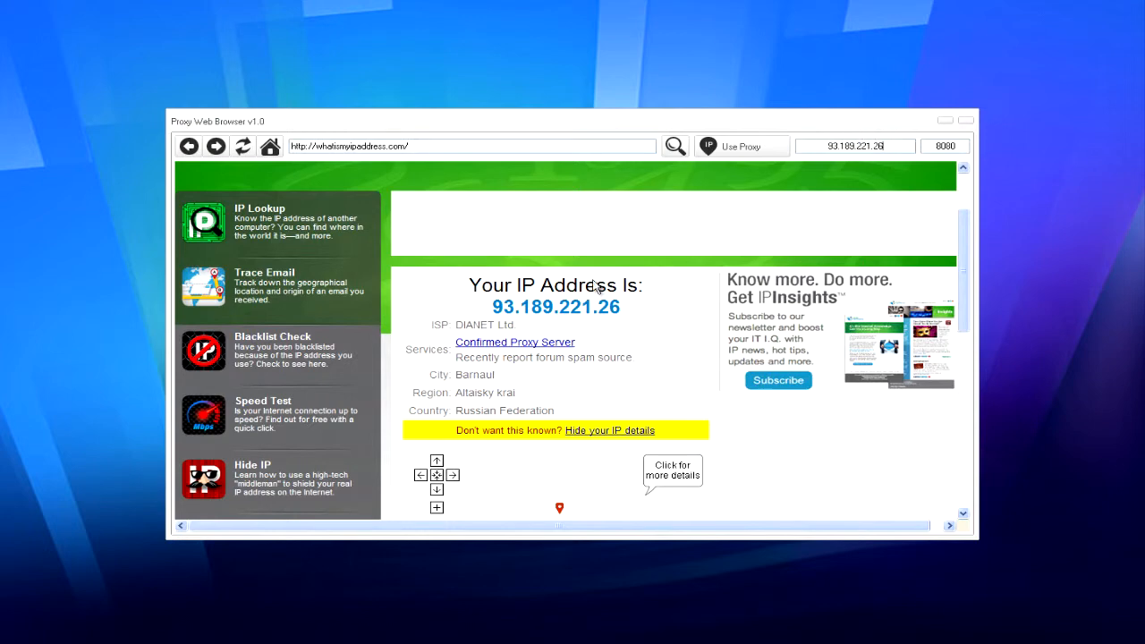
{"action": "double_click", "coordinate": [505, 410]}
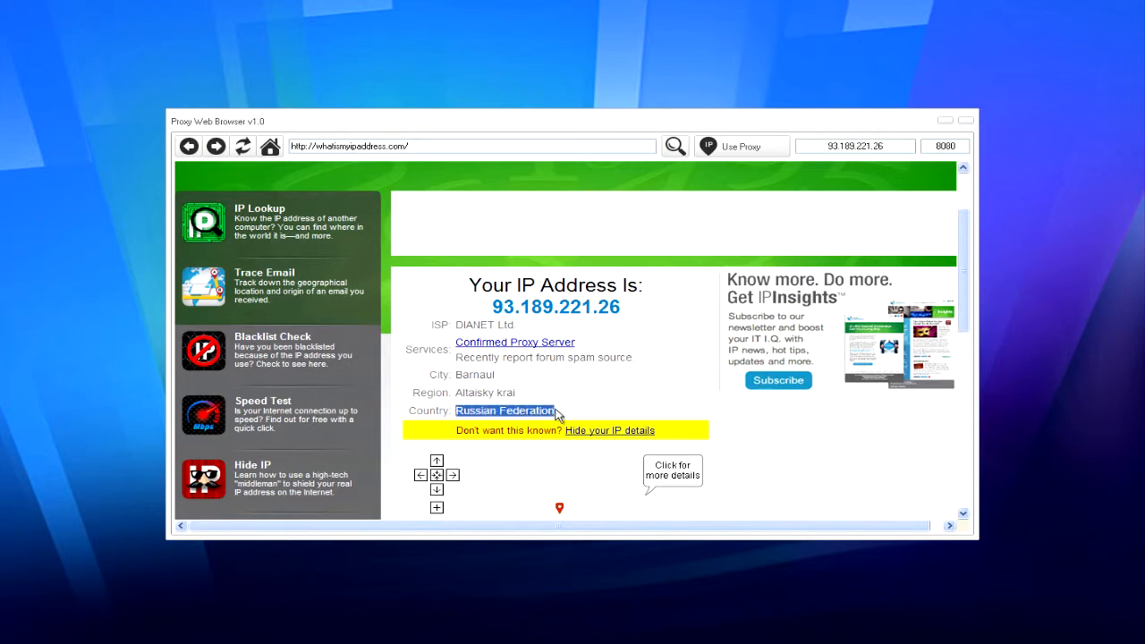